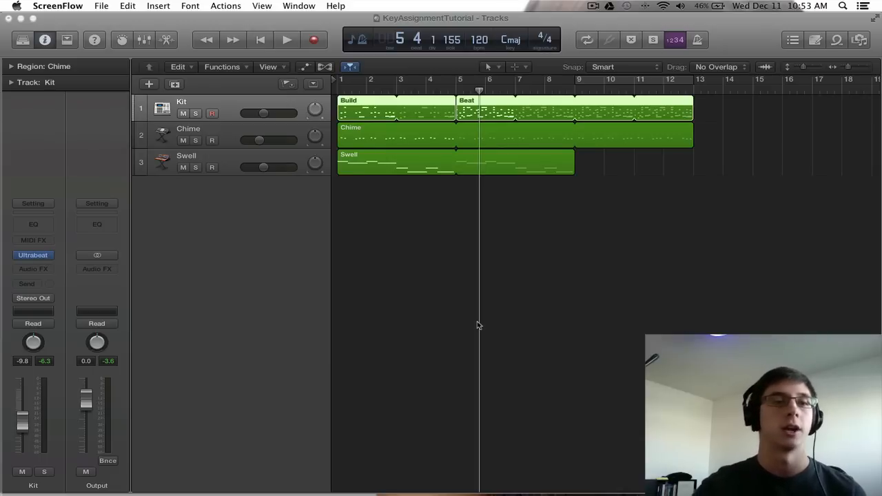
mouse_move(446, 309)
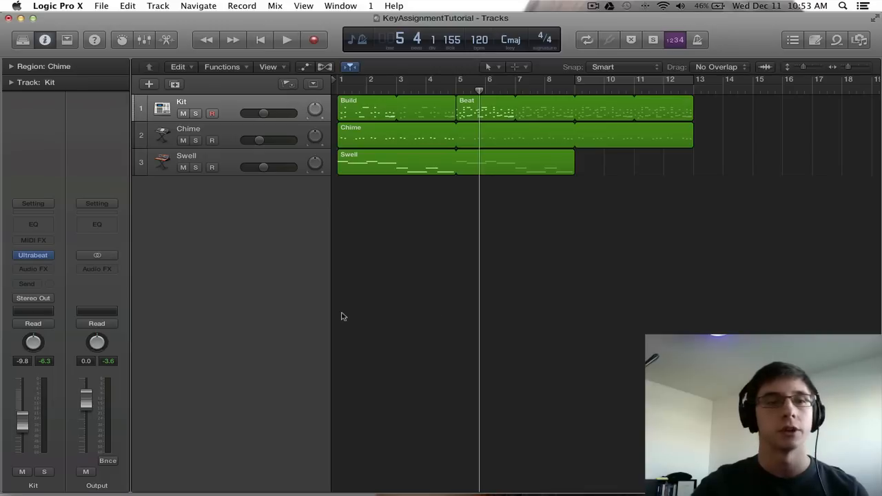
mouse_move(348, 312)
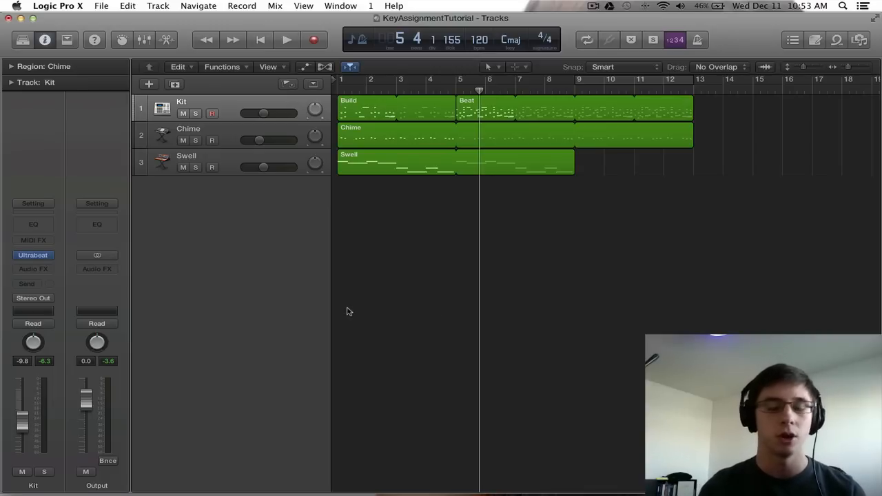
Play the Kit, Chime and Swell arrangement from around bar 3, then stop near bar 6.
click(426, 90)
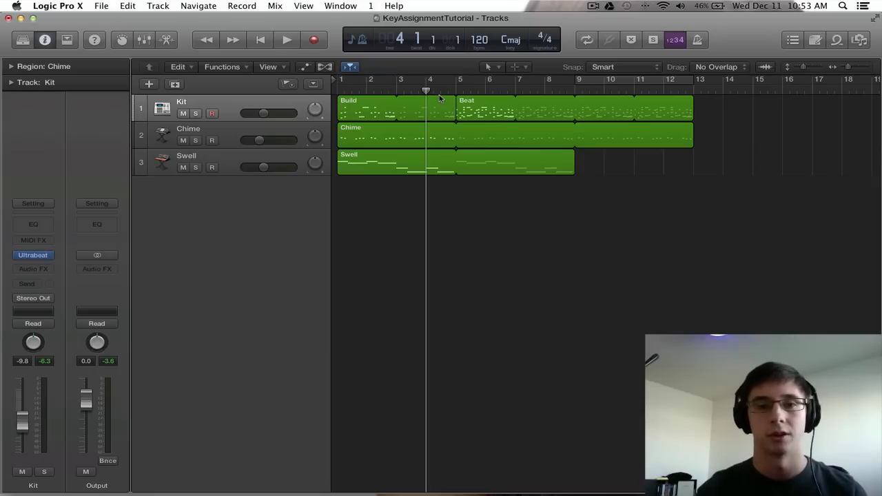
click(287, 40)
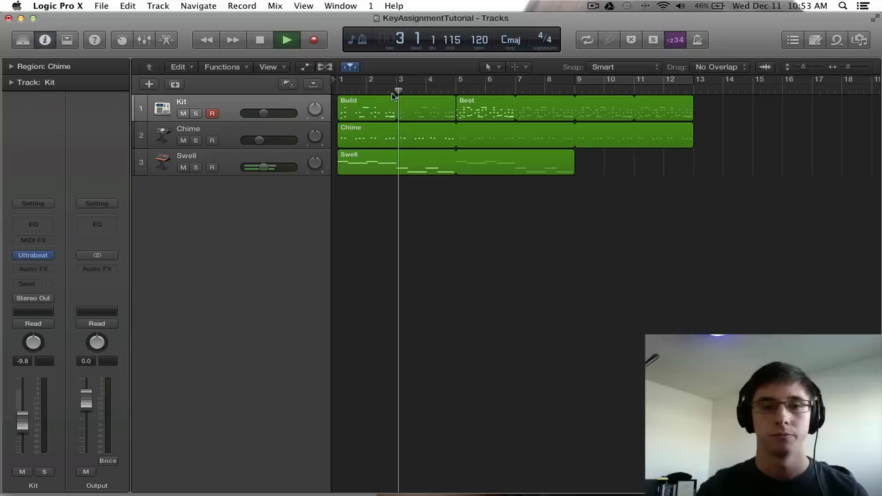
click(287, 39)
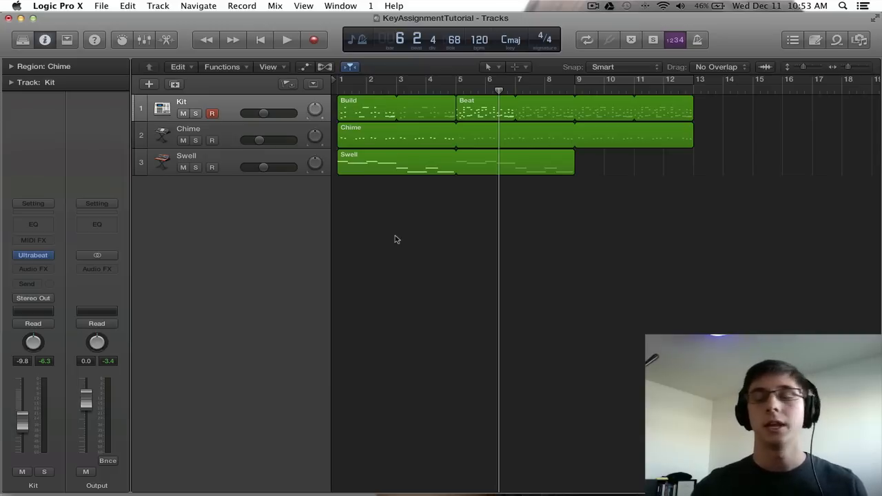
mouse_move(302, 249)
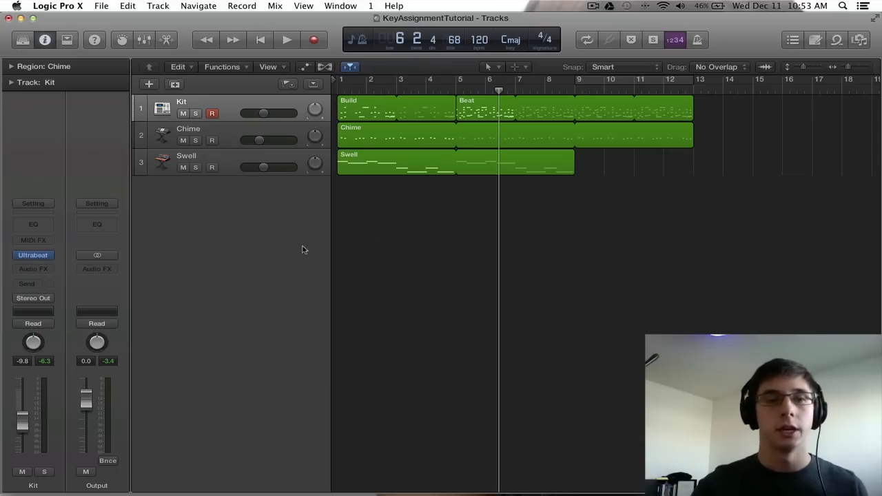
click(57, 5)
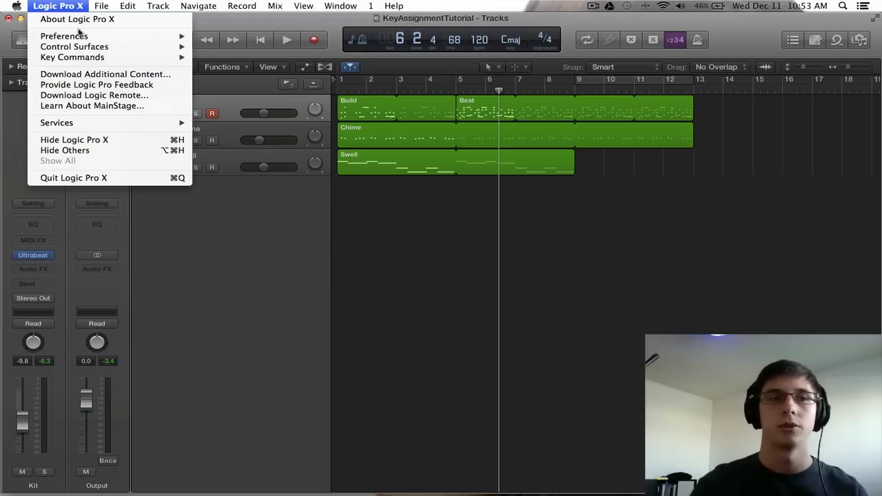
mouse_move(74, 46)
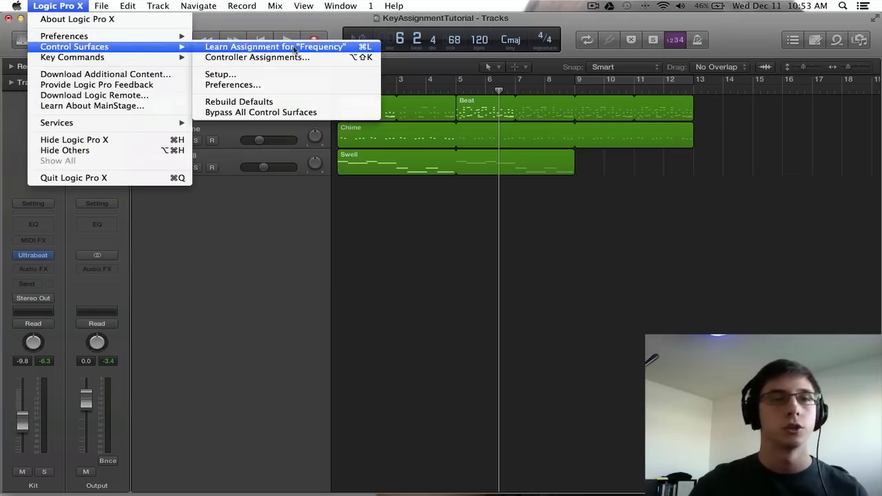
Show Controller Assignments in Expert View with the (No Zone) zone selected.
click(256, 57)
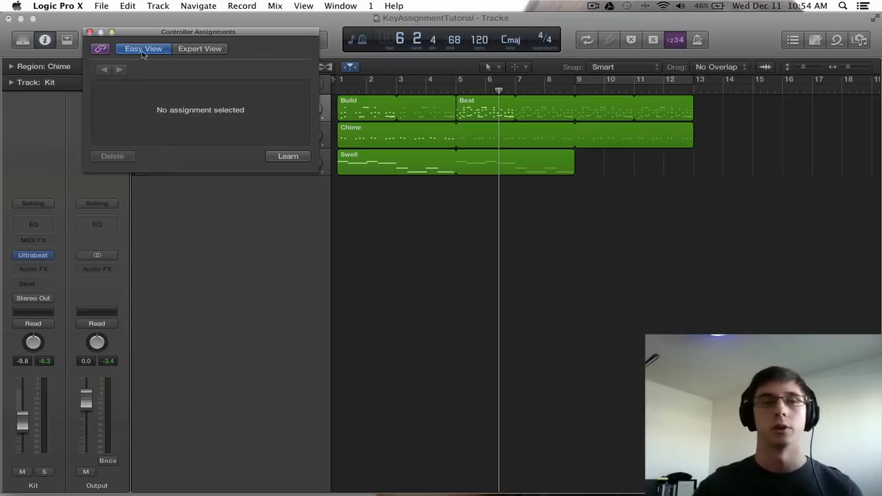
click(200, 48)
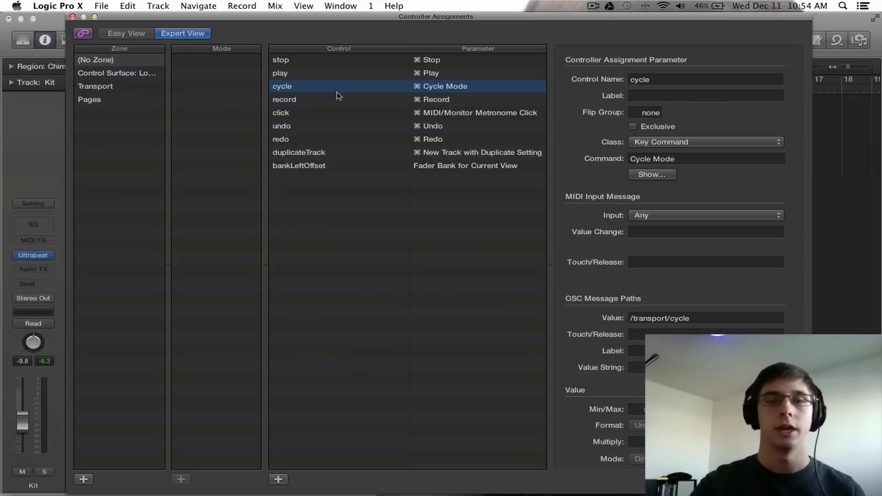
click(96, 59)
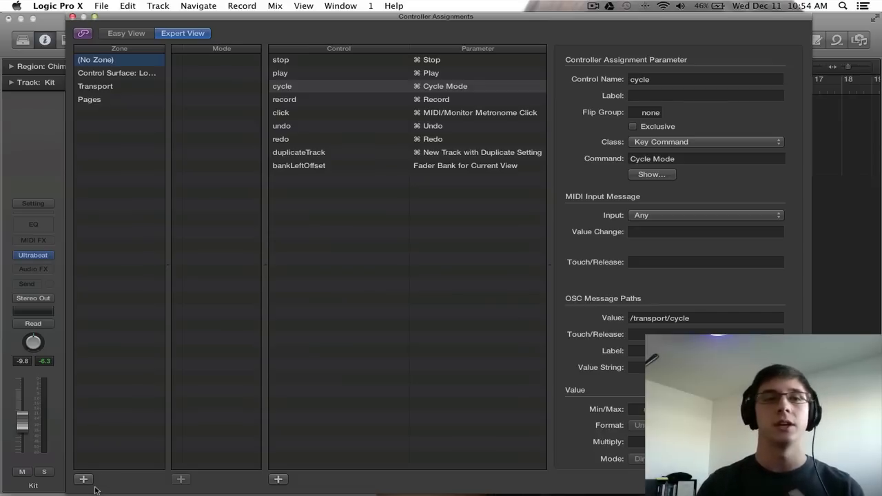
Add a controller zone named 'KeyStudio Cont' for the keyboard.
click(82, 478)
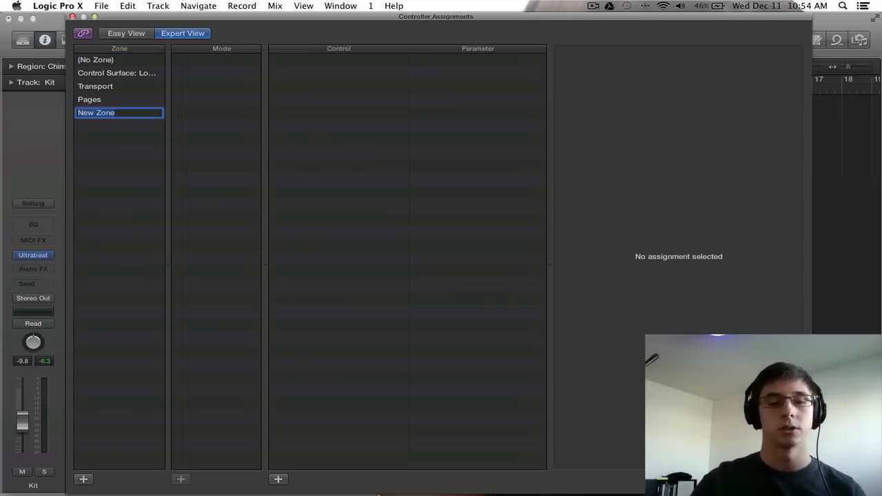
mouse_move(345, 407)
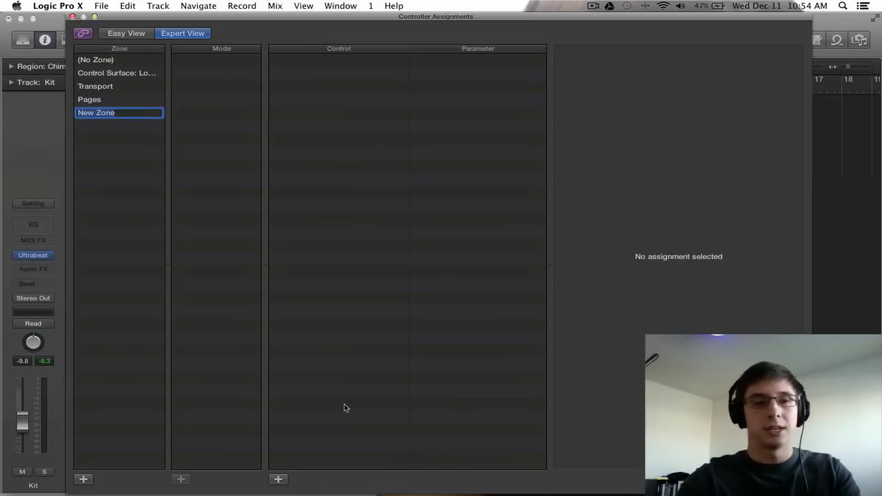
text(KeyStudio Cont)
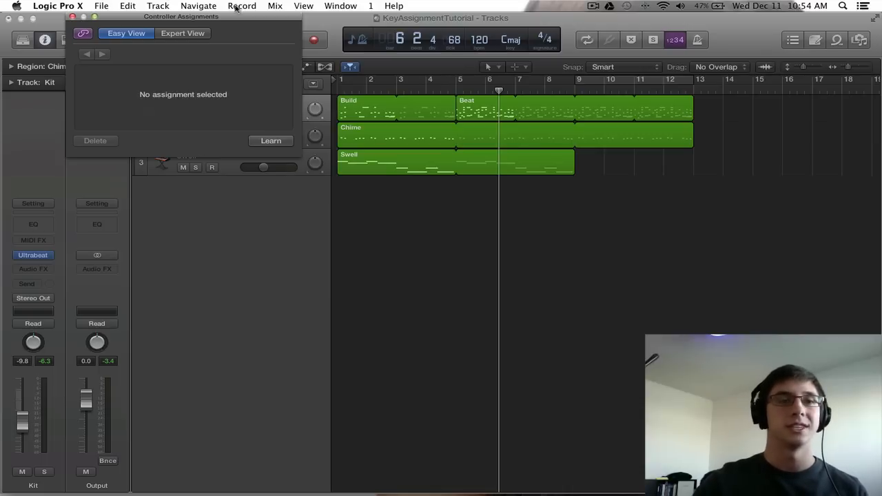
Move the assignments window aside and open the Swell track's ES2 plugin.
drag(181, 16, 672, 47)
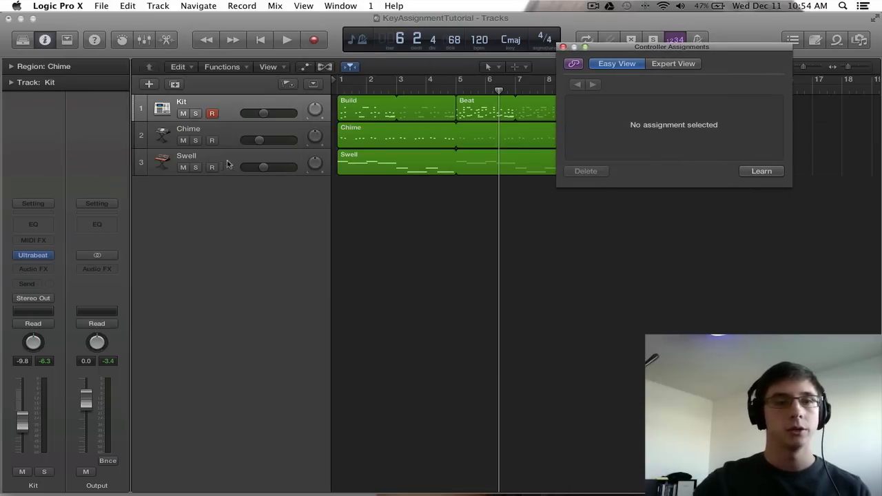
click(187, 159)
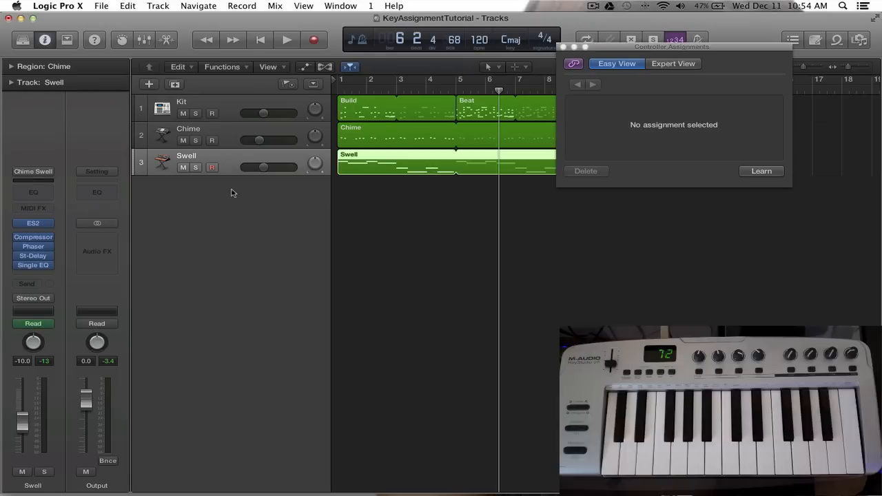
click(33, 223)
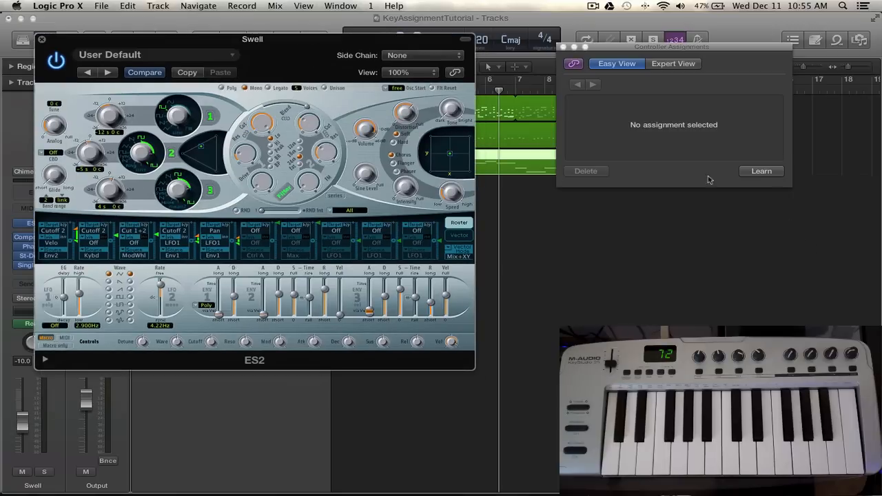
Learn ES2 LPF Cutoff onto the keyboard's Control Change 73 knob.
click(761, 171)
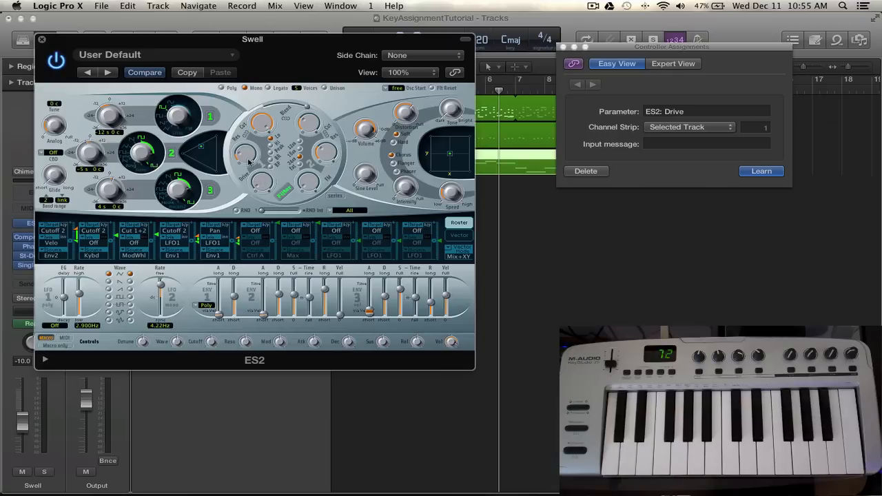
click(398, 143)
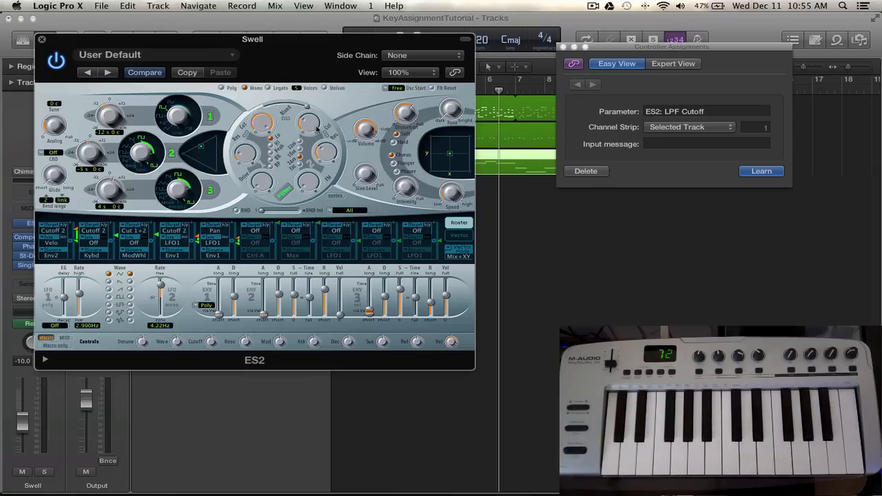
click(761, 171)
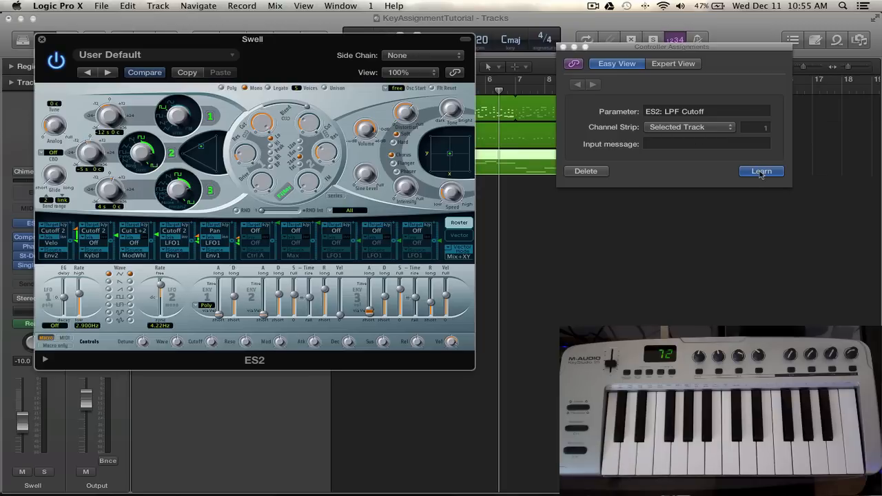
click(761, 171)
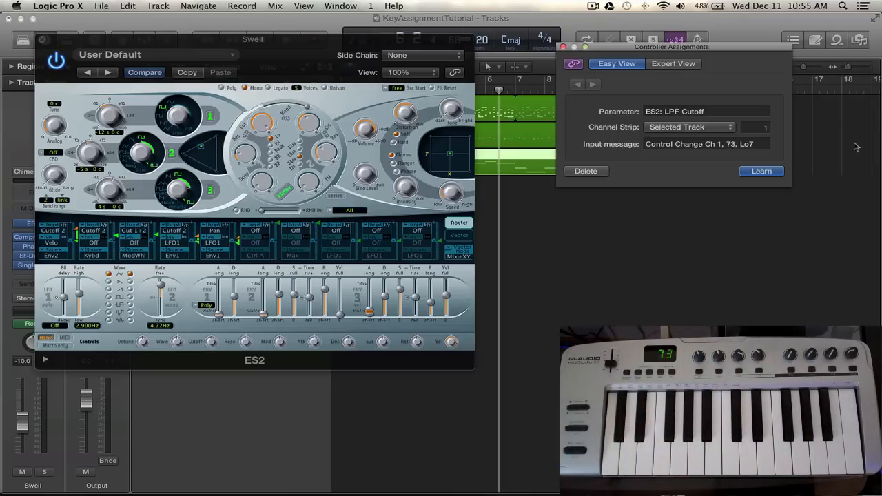
click(760, 170)
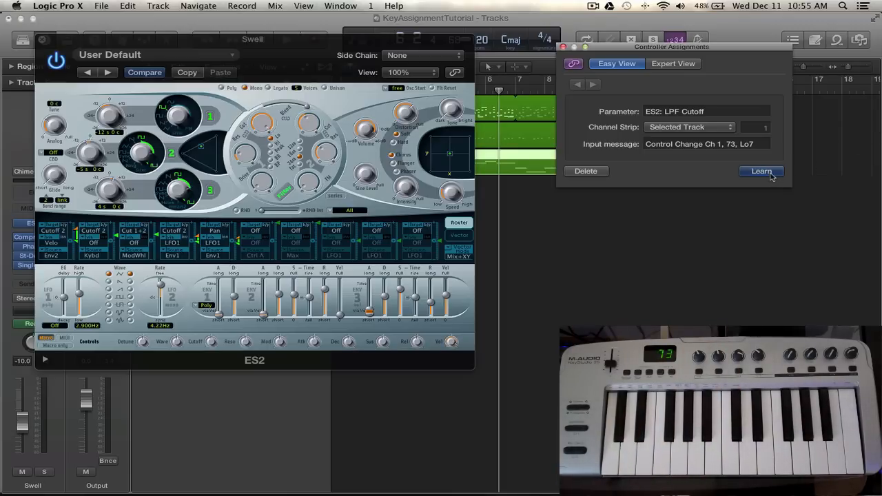
click(761, 171)
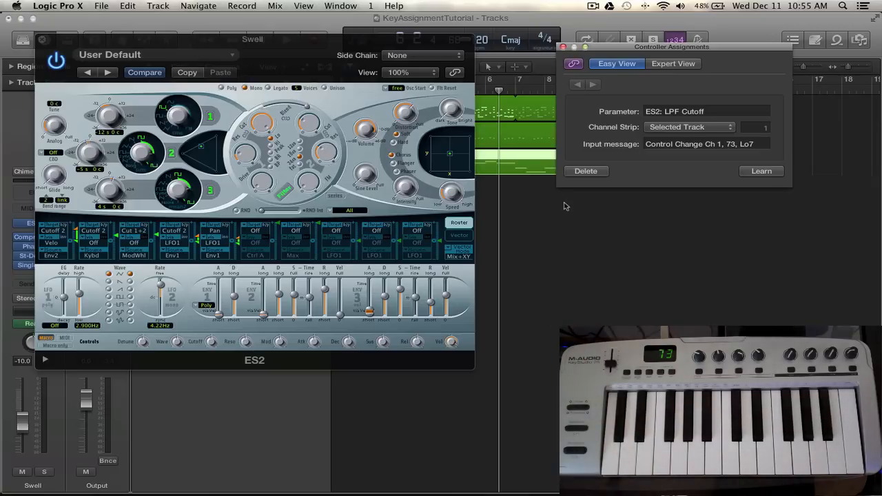
mouse_move(654, 171)
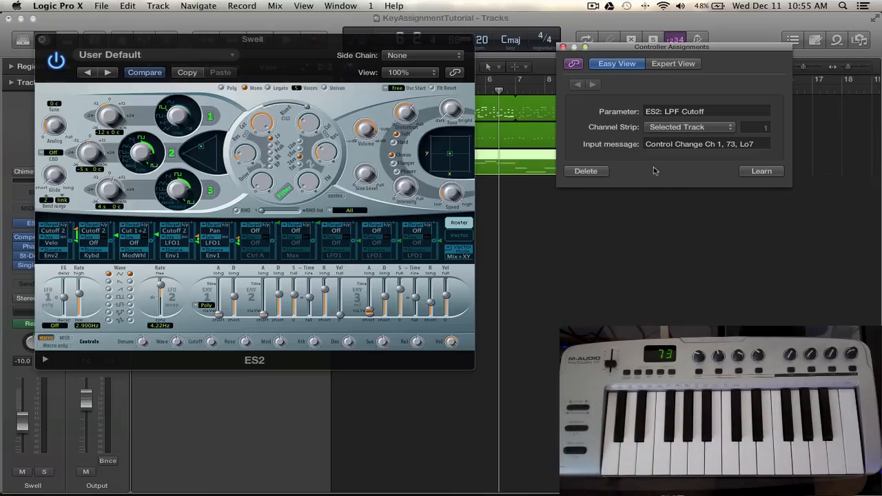
Learn ES2 FX Dist Gain onto CC 72 and FX Dist Type onto CC 32.
click(760, 170)
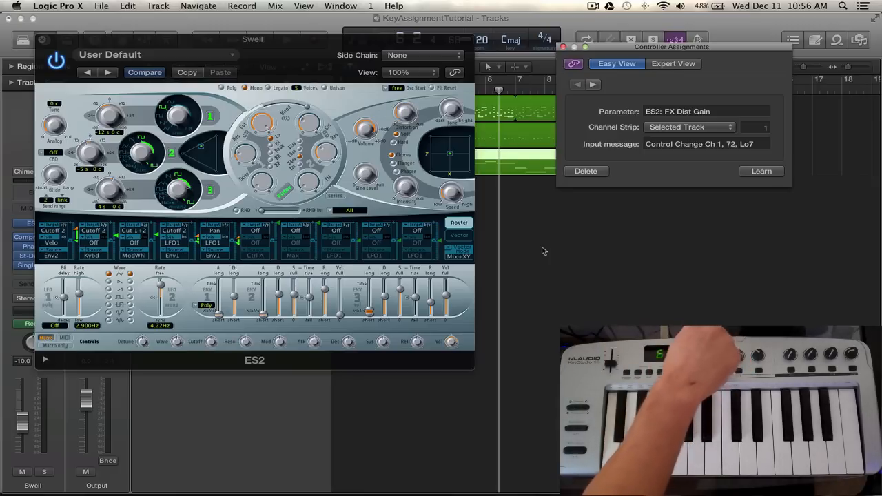
click(593, 84)
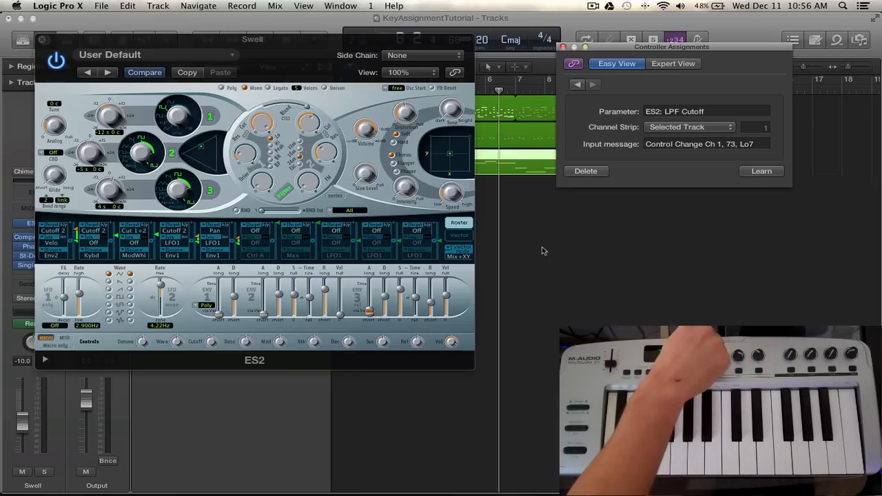
click(593, 84)
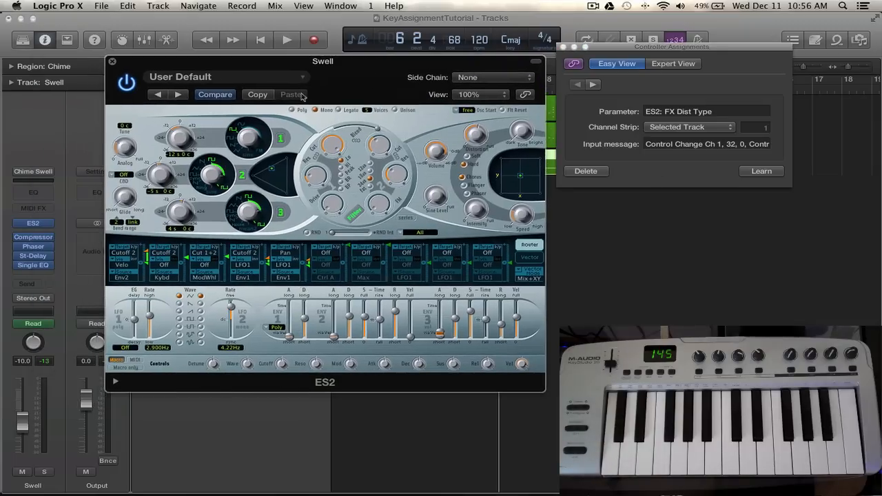
Close ES2, open Swell's Single Band EQ, and nudge its Frequency slider to target it.
click(112, 61)
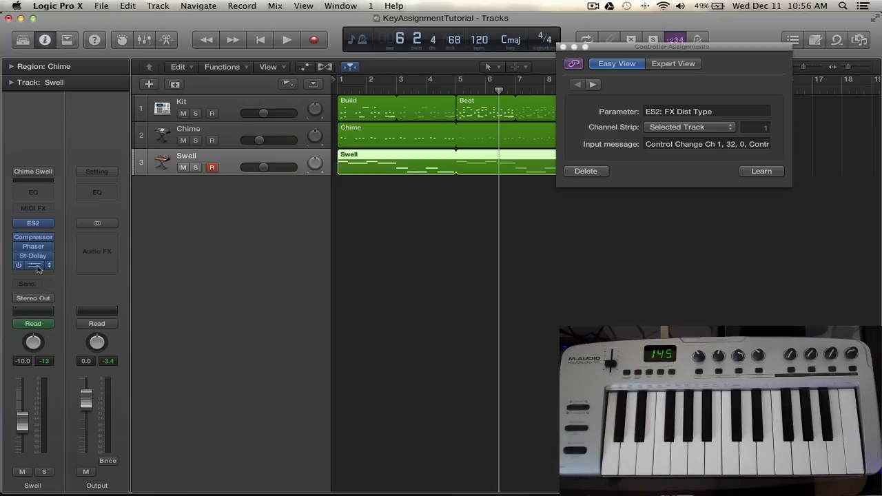
click(33, 265)
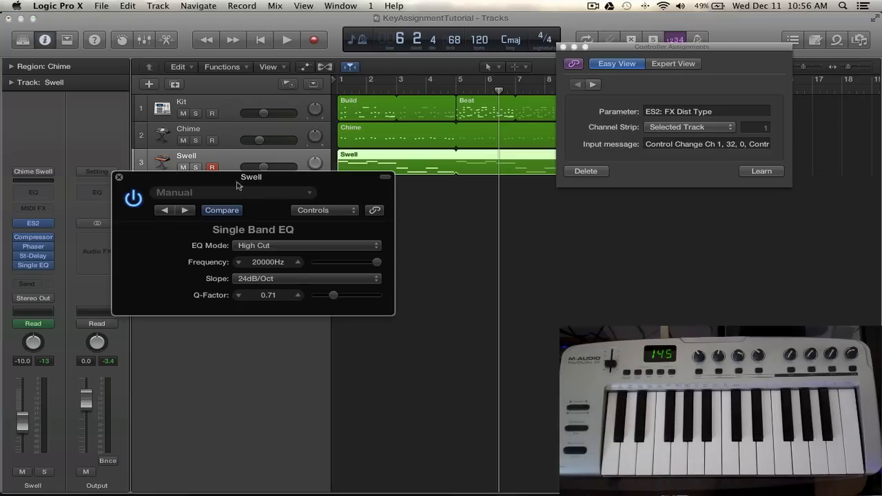
drag(251, 177, 262, 152)
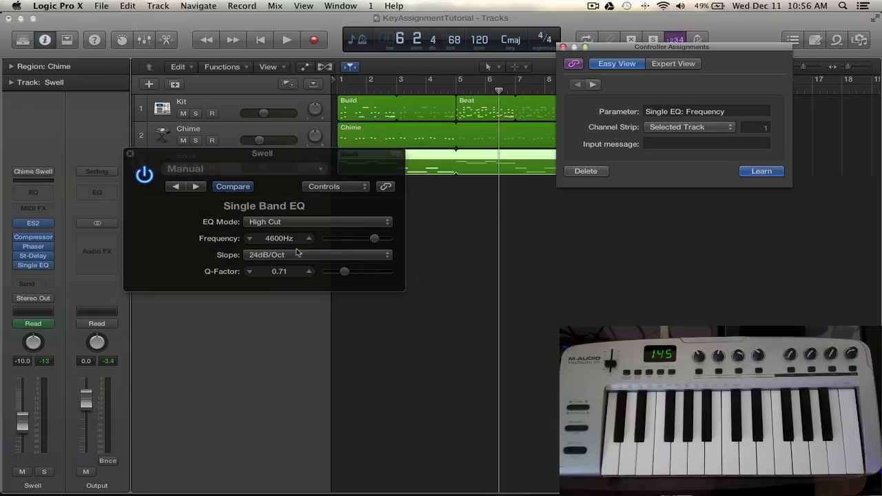
drag(374, 238, 348, 237)
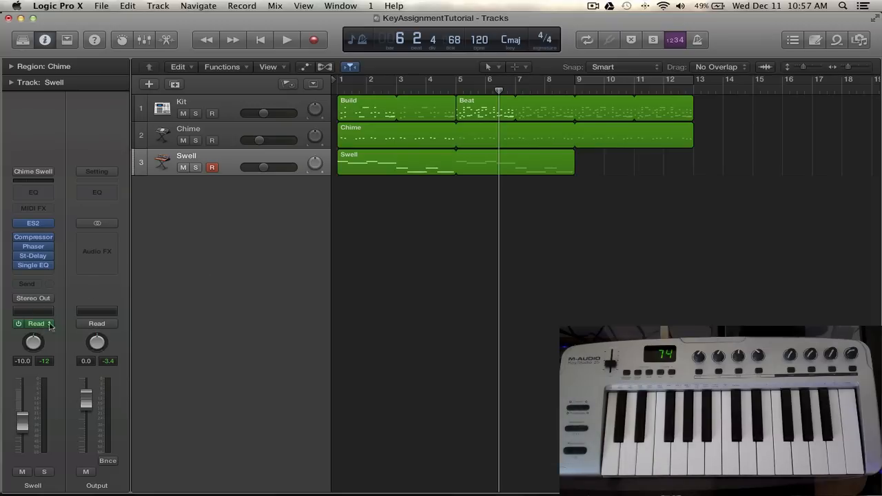
Set Swell to Touch automation and enable a cycle over bars 9–12.
click(33, 323)
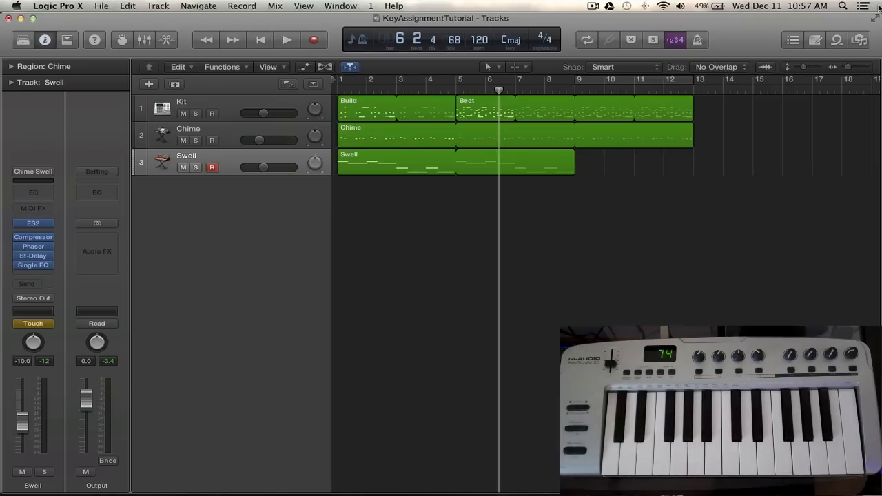
click(586, 39)
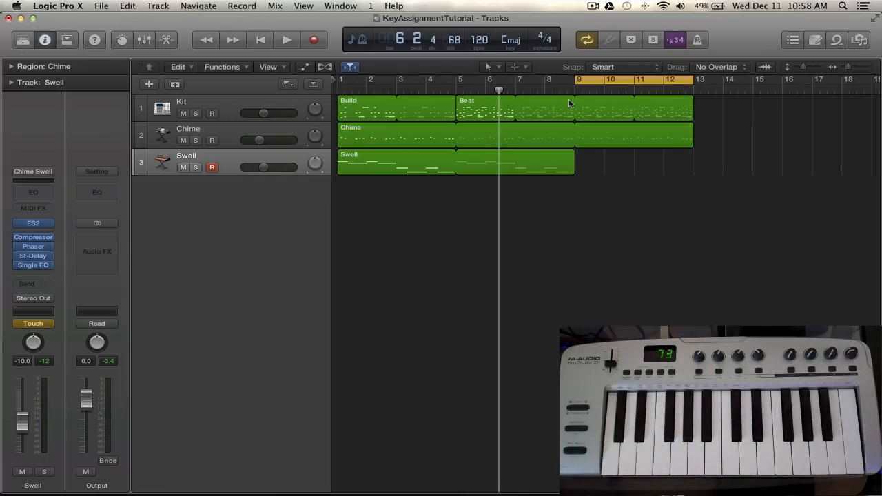
Place the playhead at bar 9 and start playback of the loop.
click(287, 39)
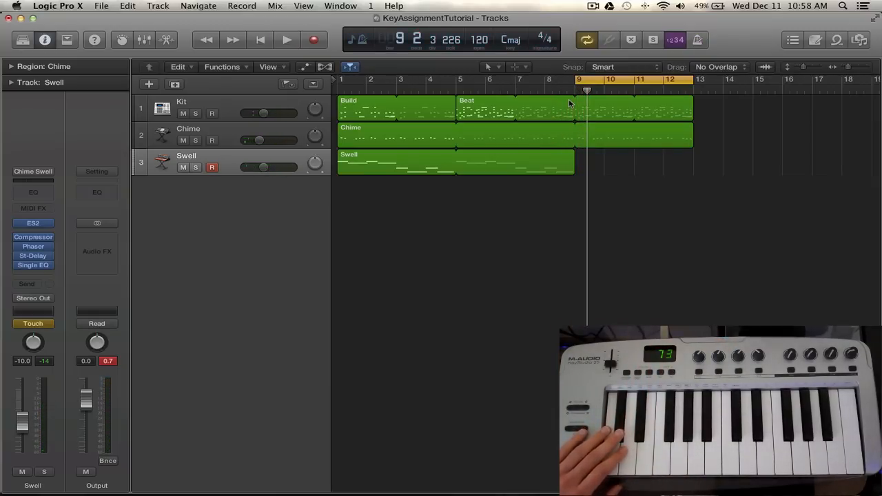
click(286, 39)
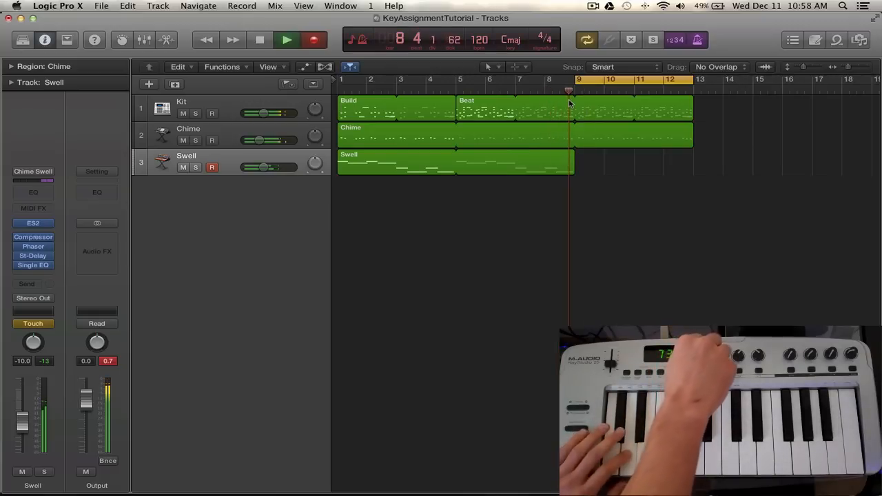